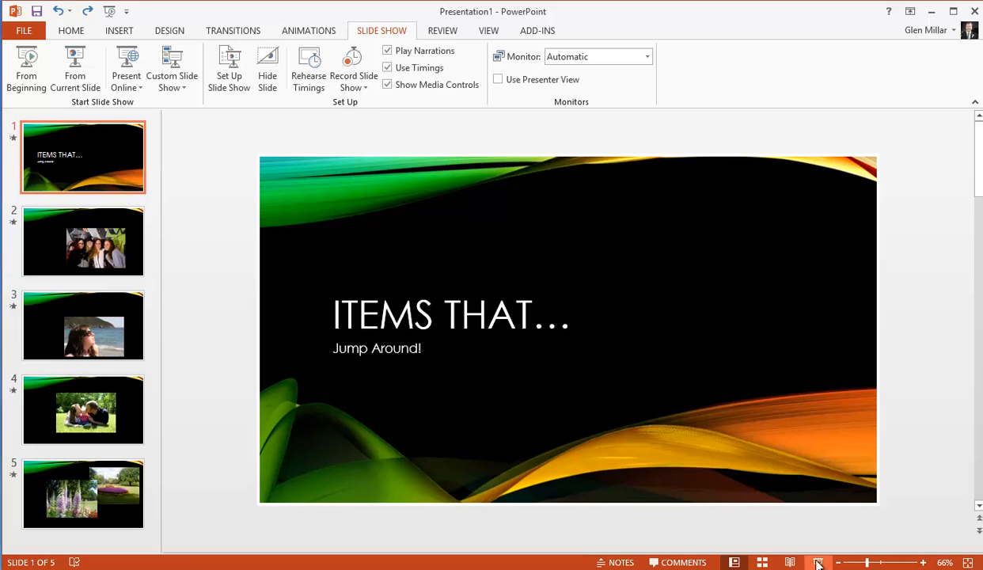
- Move from the title slide to slide 2 with the group photo
click(817, 562)
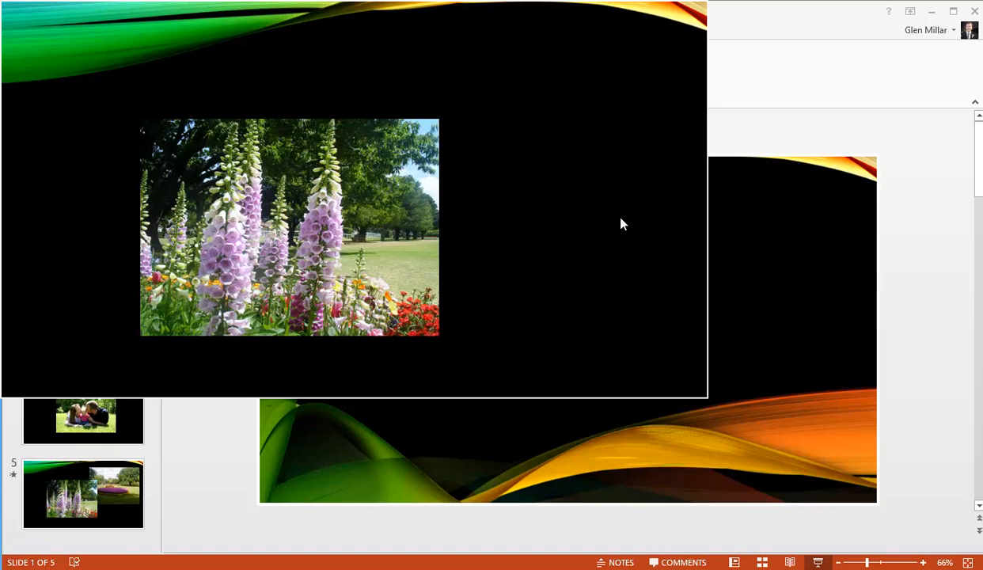
mouse_move(620, 220)
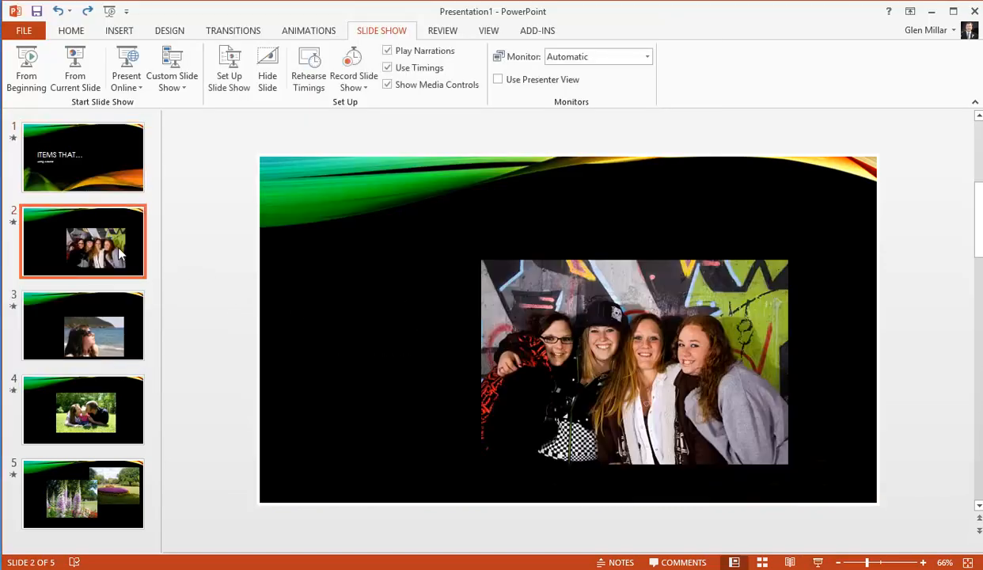
mouse_move(271, 316)
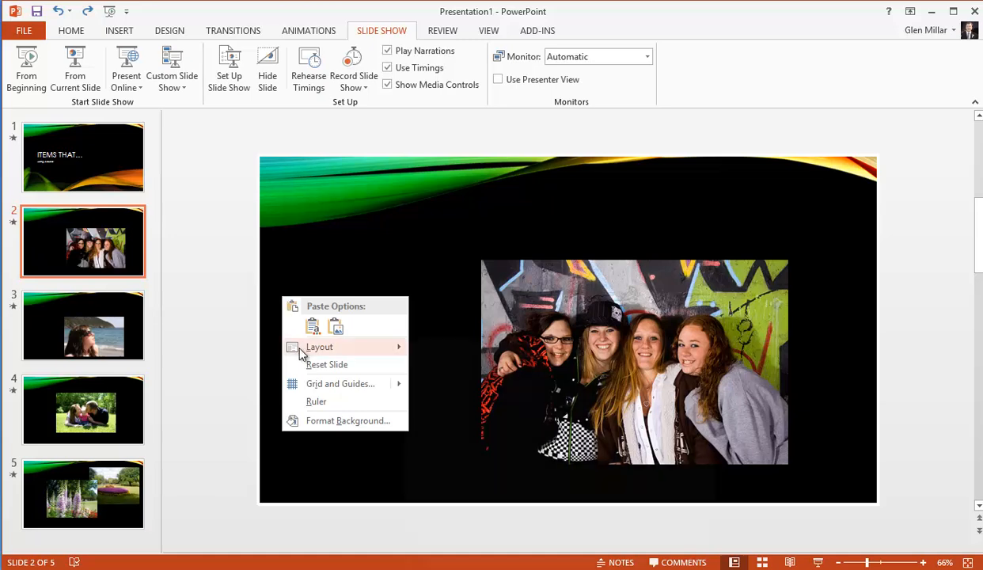
- Apply Title and Content to slide 2 and move the group photo into its content placeholder
click(320, 346)
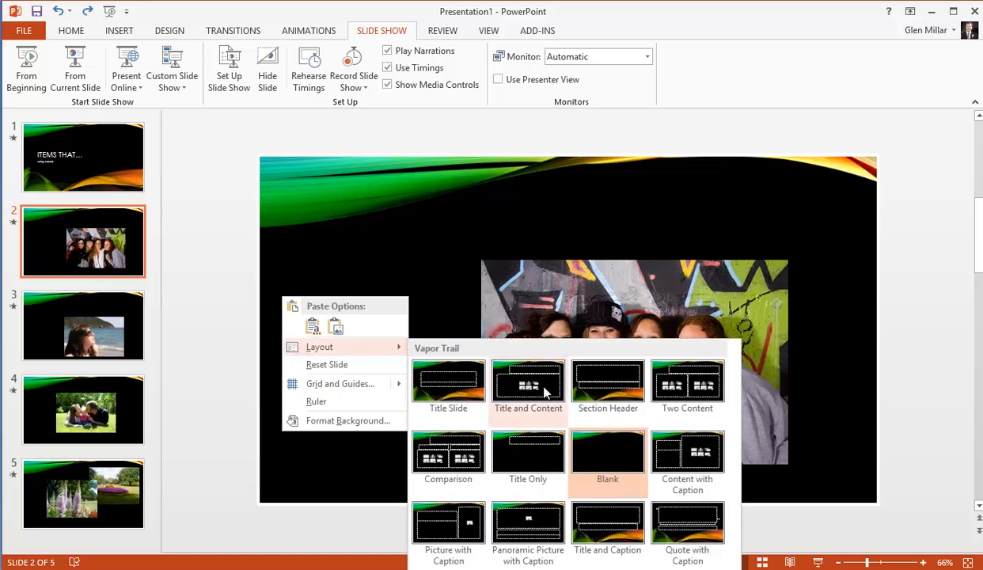
click(529, 388)
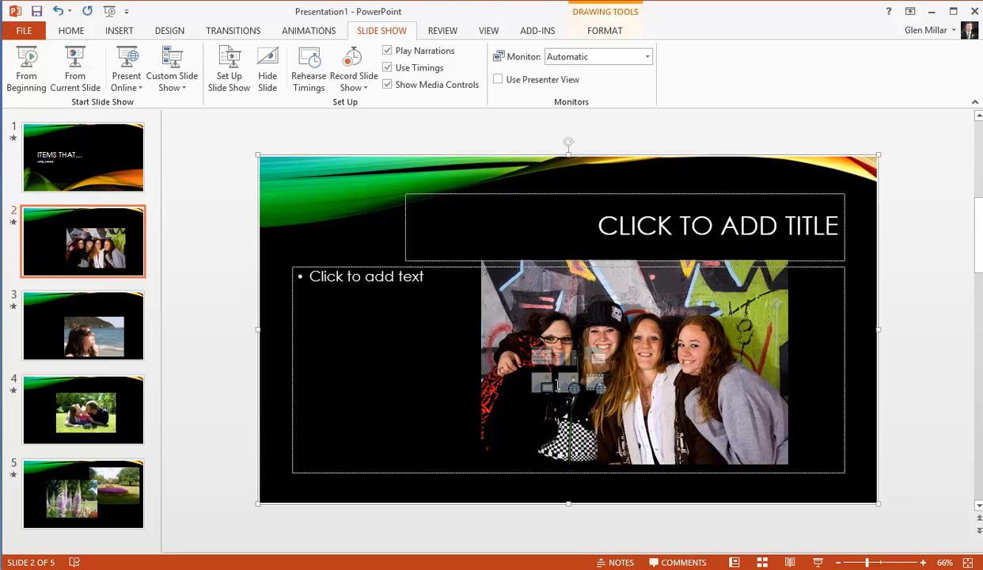
click(633, 364)
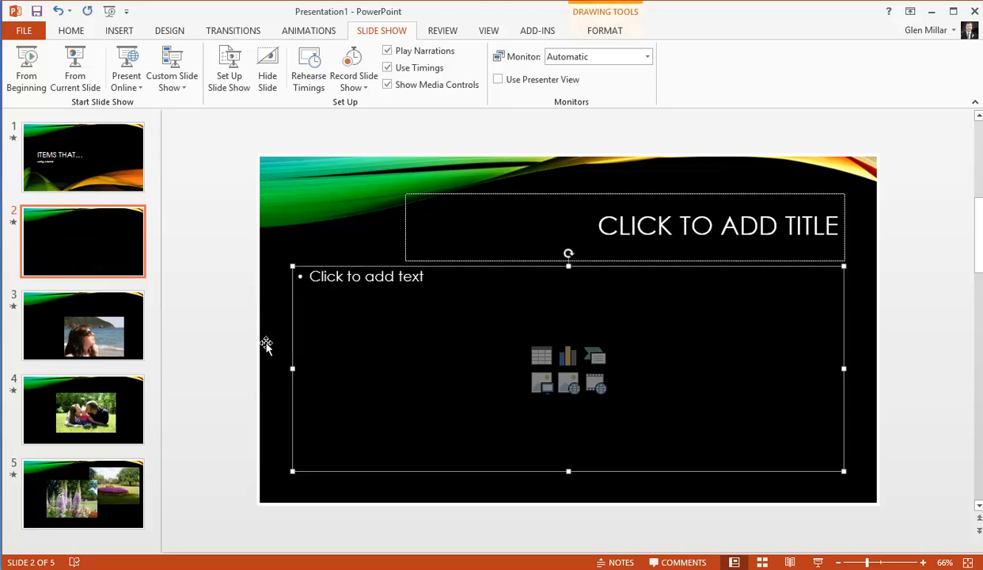
mouse_move(250, 366)
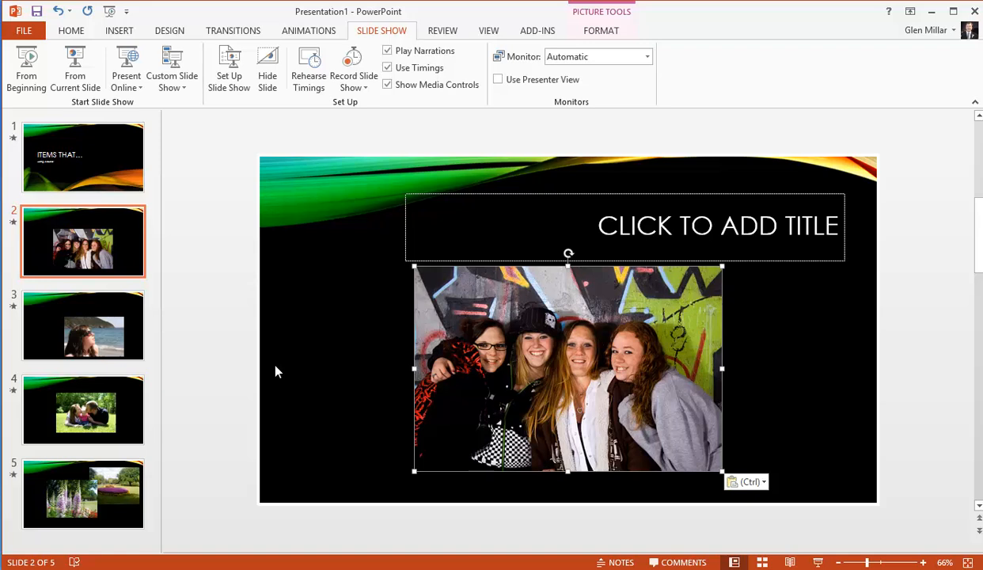
click(82, 324)
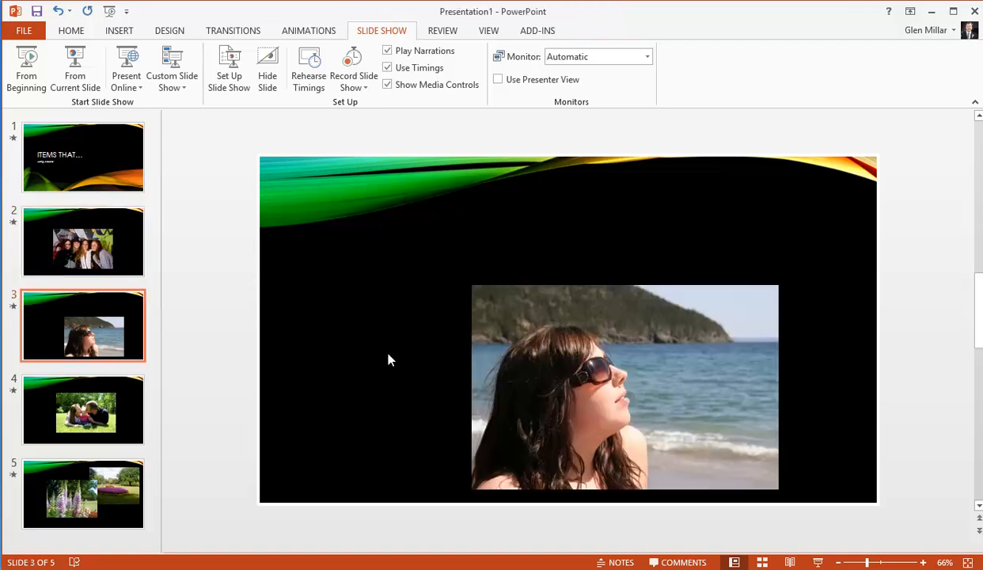
- Apply Title and Content to slide 3 and cut the beach photo, leaving the placeholder empty
right_click(388, 361)
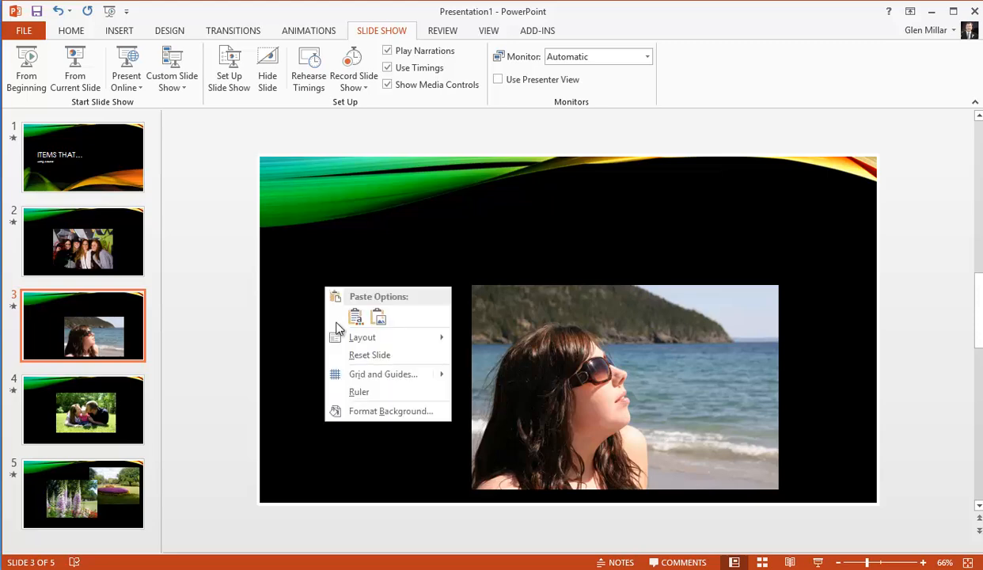
click(370, 354)
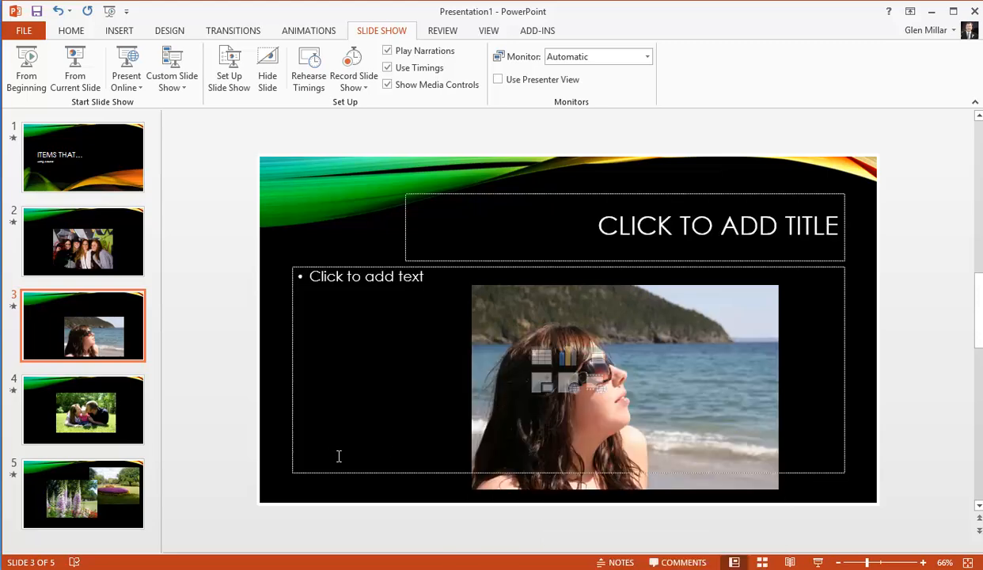
click(624, 386)
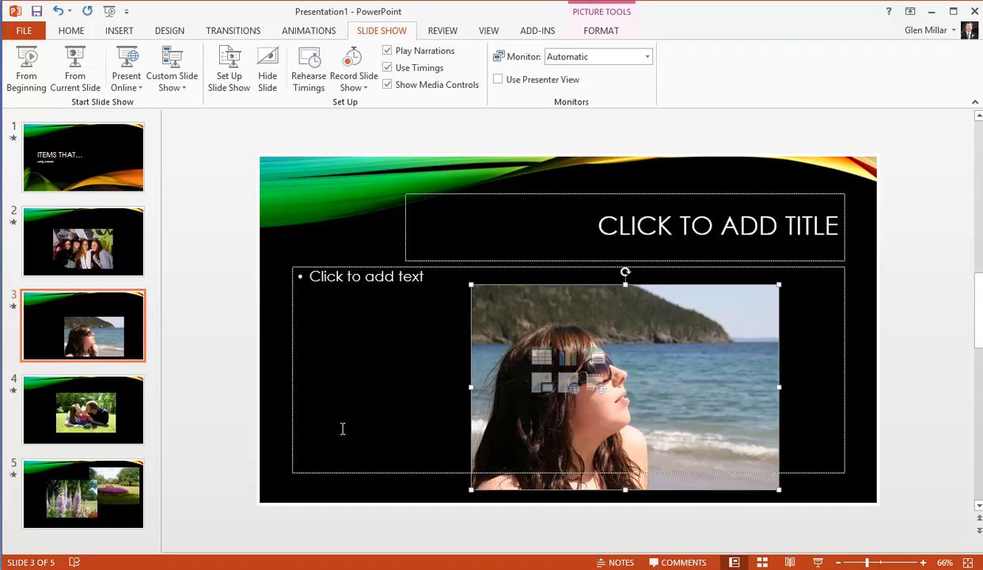
key(Delete)
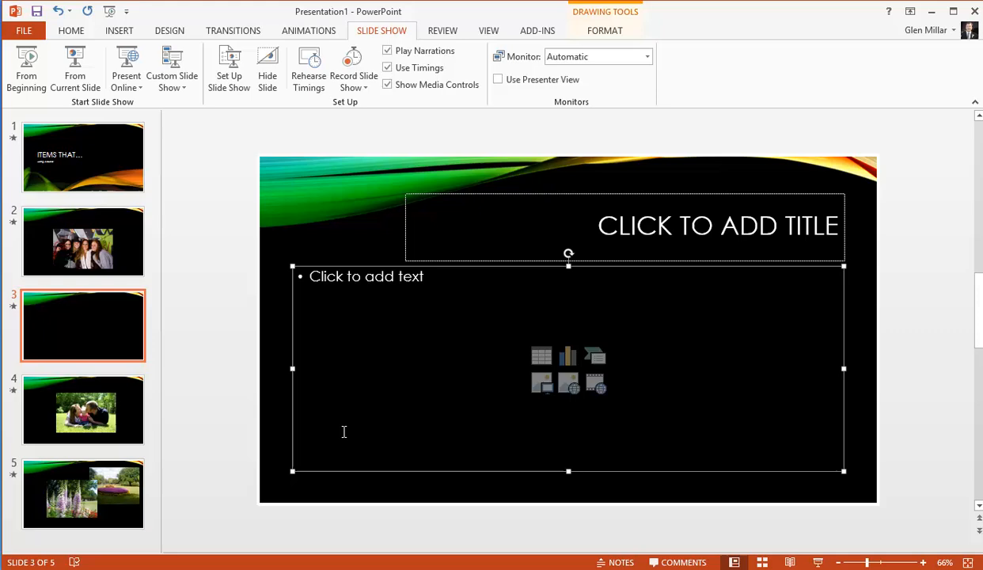
- Apply Title and Content to slide 4, cut the family photo, and place the beach photo in slide 3's placeholder
click(82, 408)
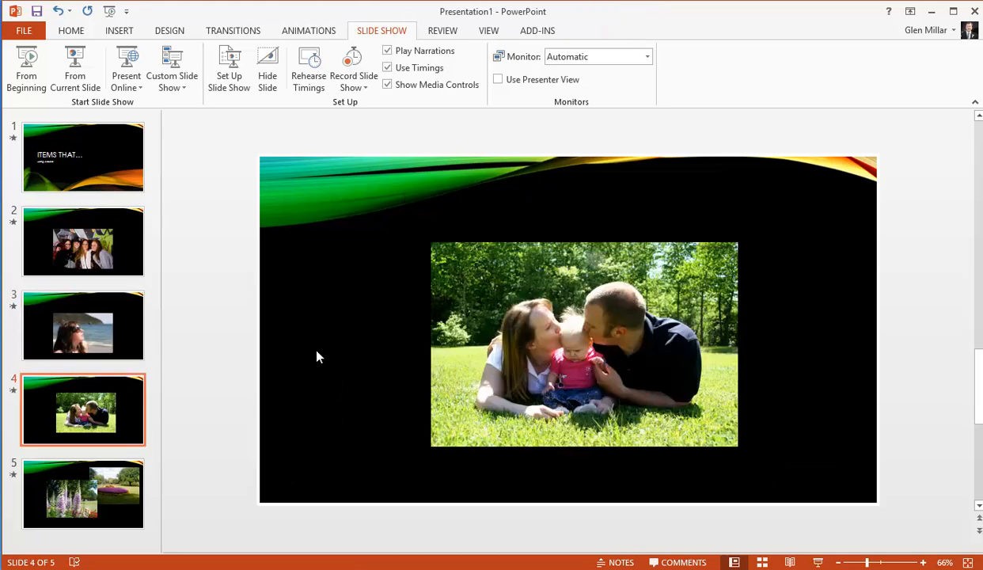
right_click(317, 357)
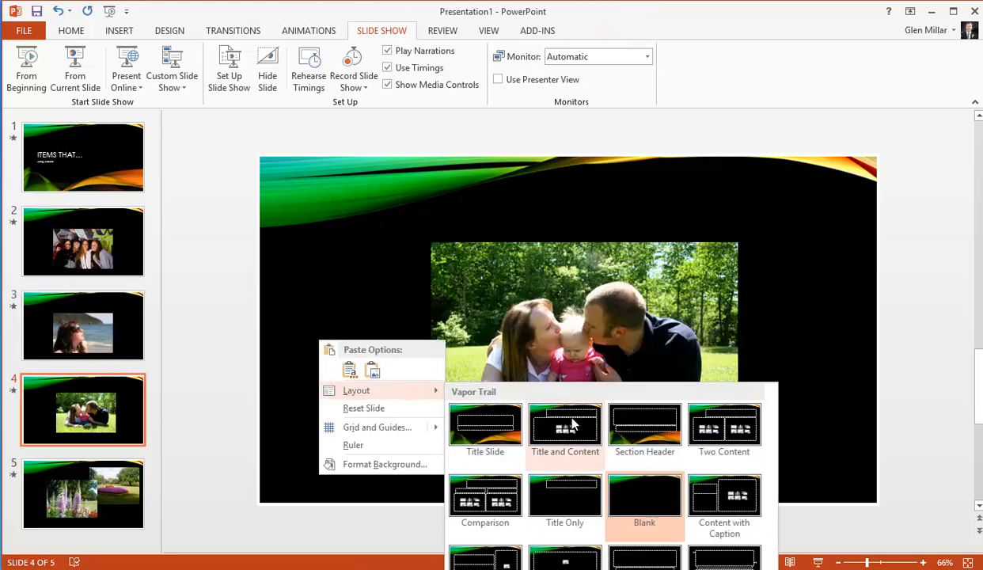
click(564, 427)
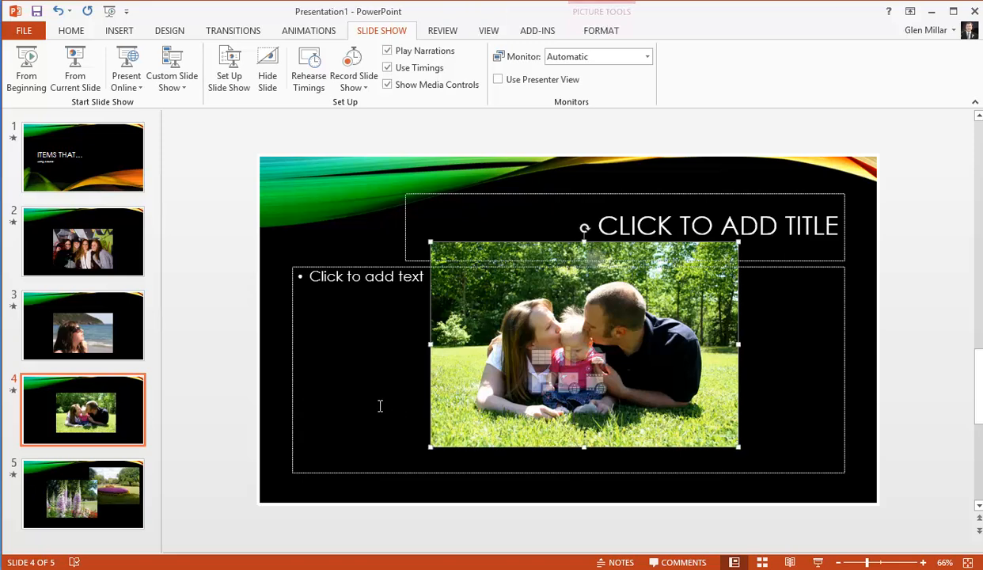
key(Delete)
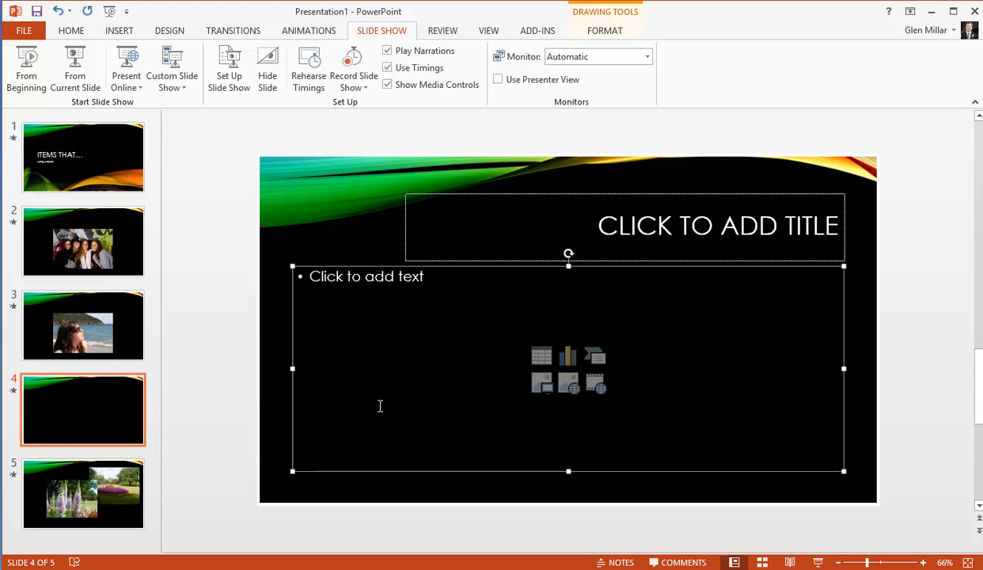
click(83, 241)
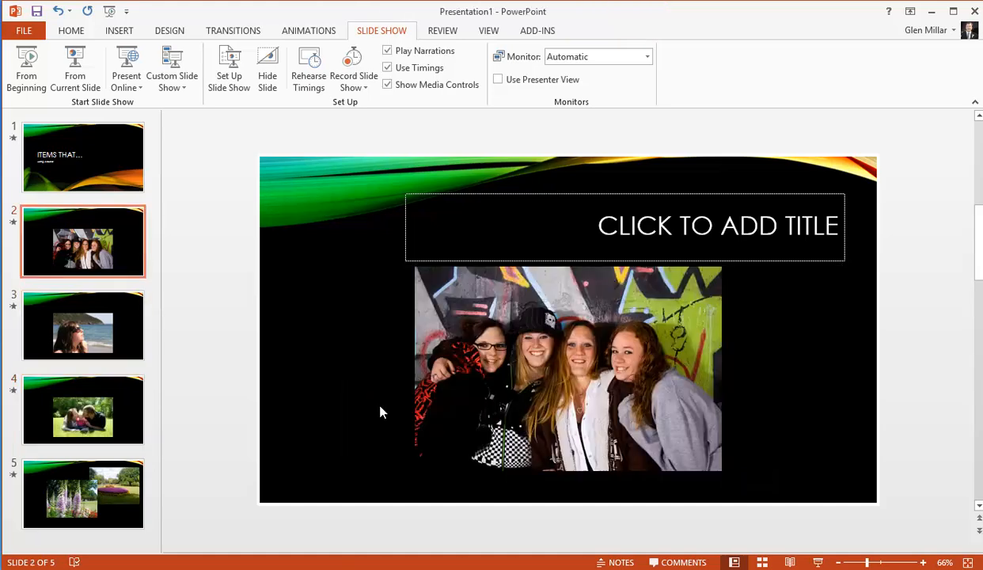
click(82, 325)
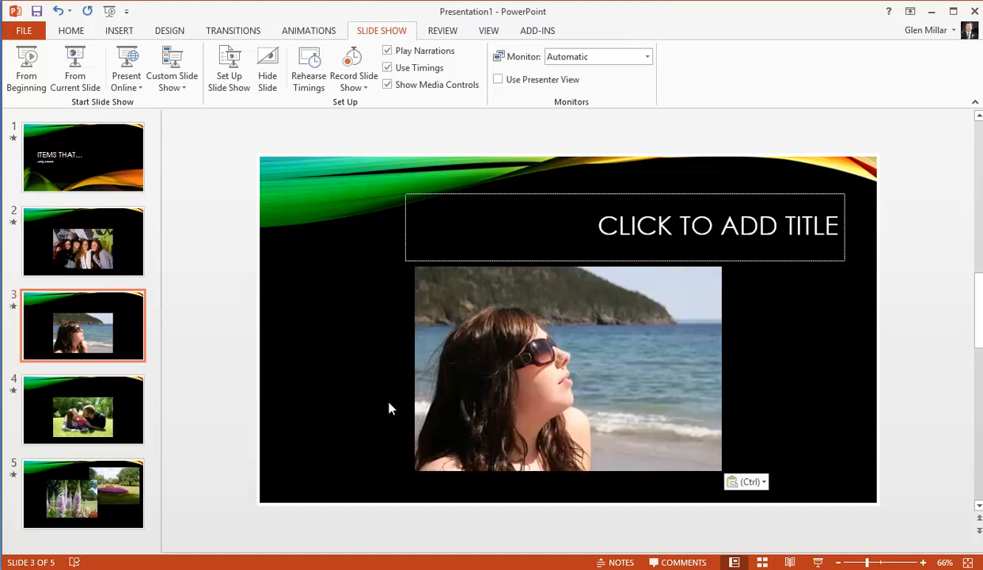
- Apply the Two Content layout to slide 5
click(82, 494)
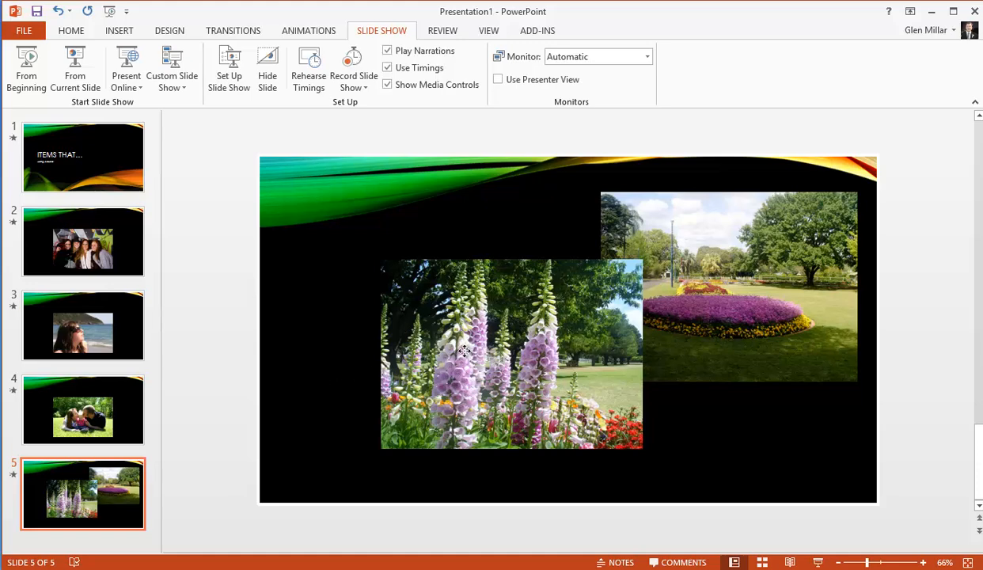
click(513, 355)
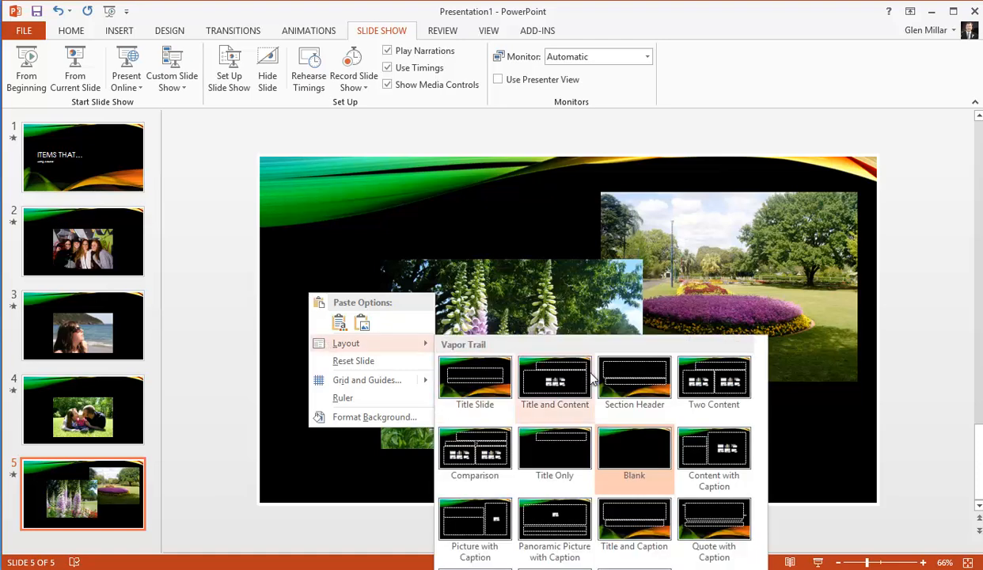
mouse_move(715, 381)
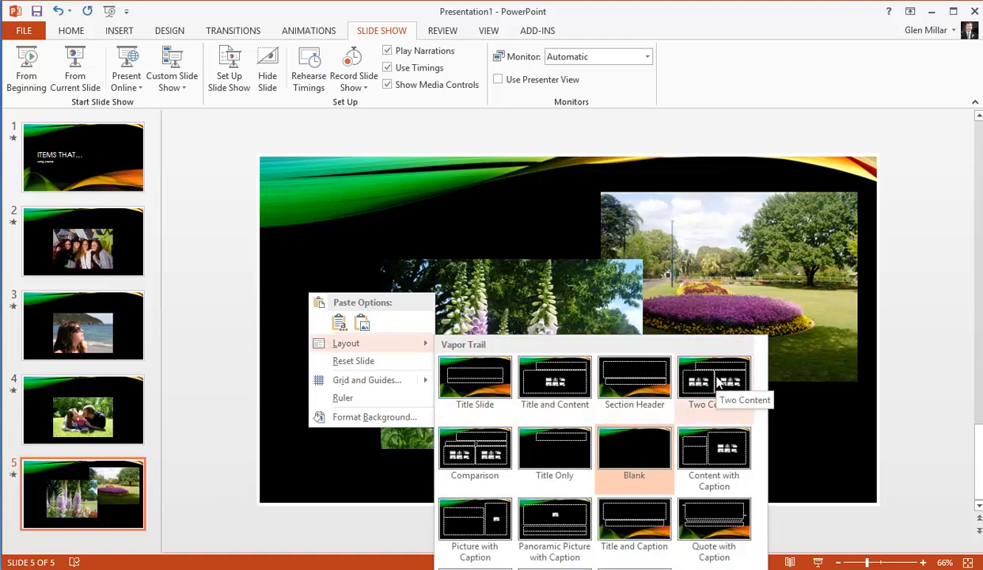
click(712, 380)
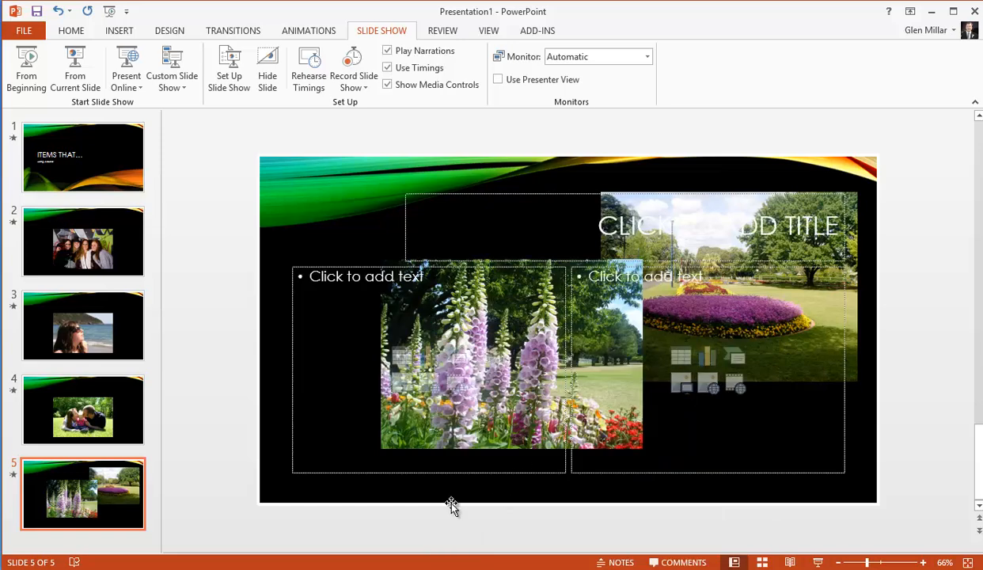
- Place the foxglove photo in the left placeholder and the park flowerbed photo in the right, then start the slideshow
click(510, 357)
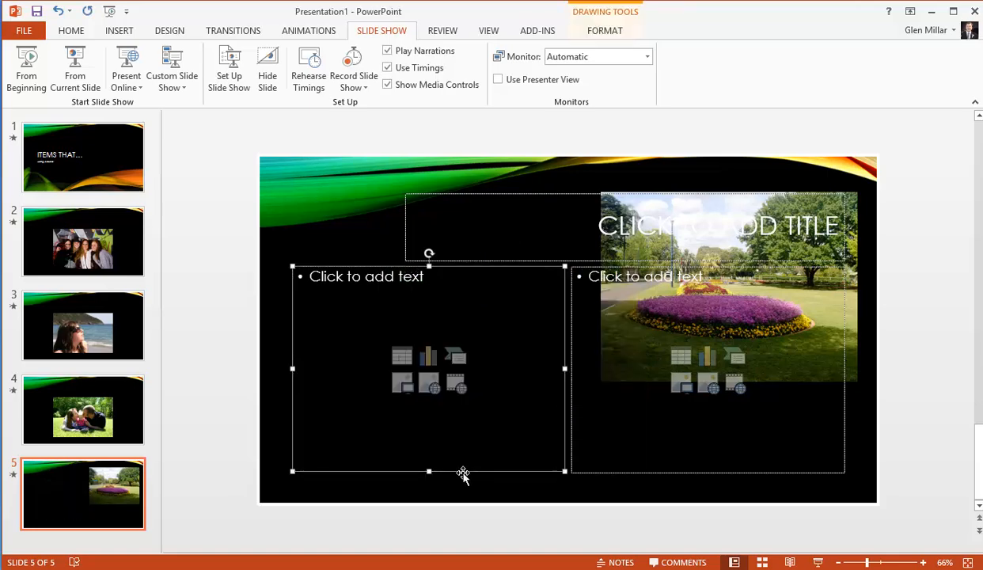
key(ctrl+v)
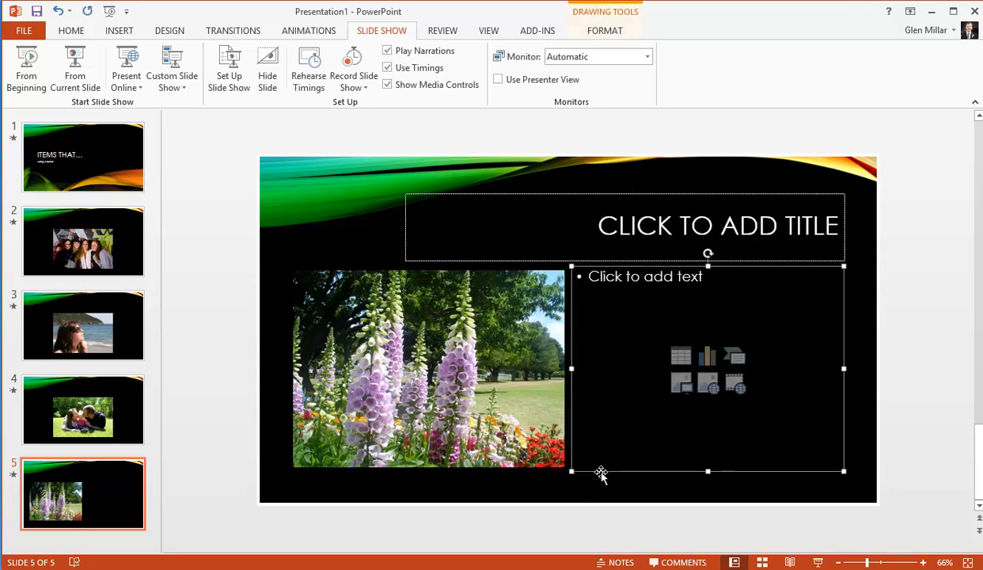
mouse_move(529, 497)
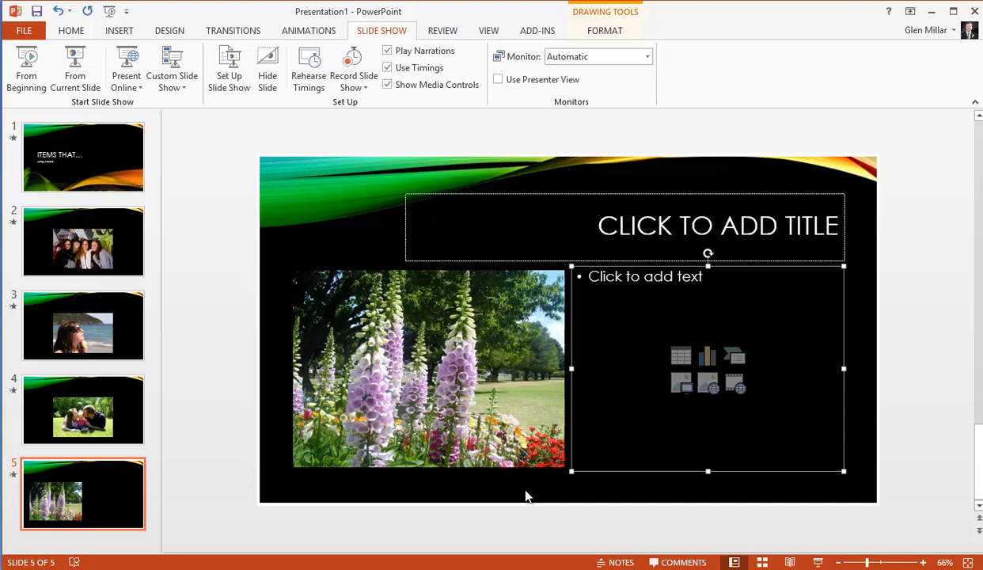
mouse_move(497, 510)
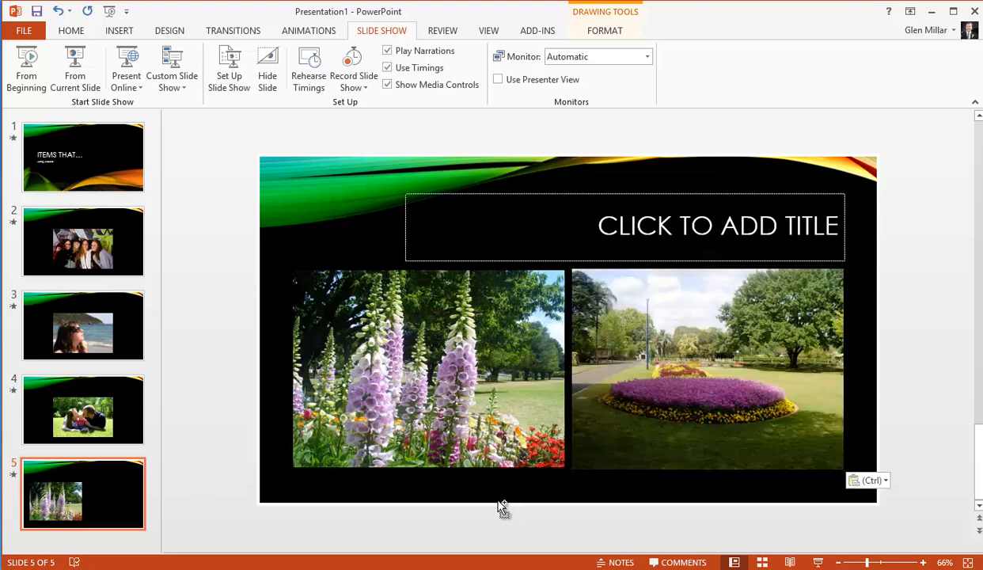
click(503, 507)
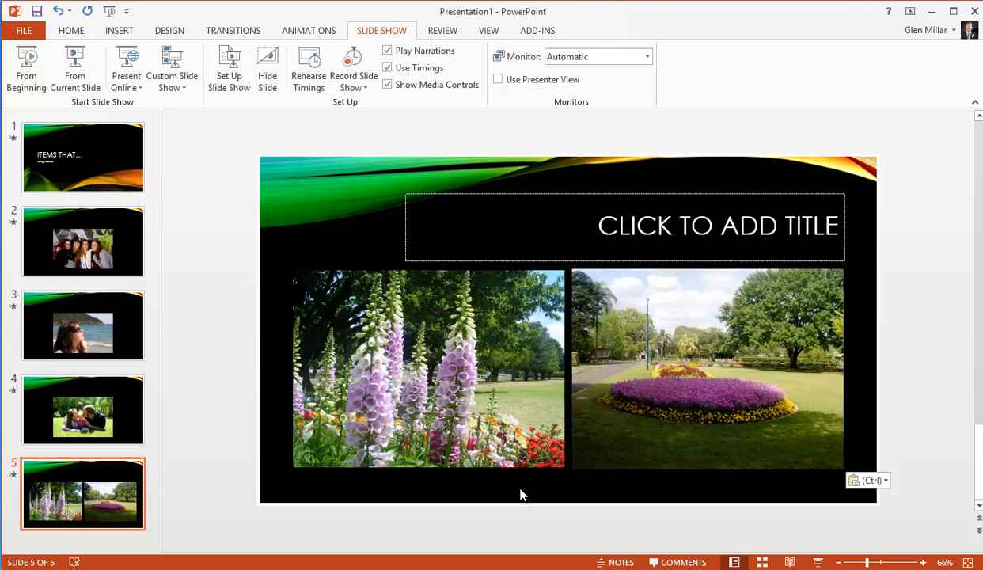
mouse_move(855, 562)
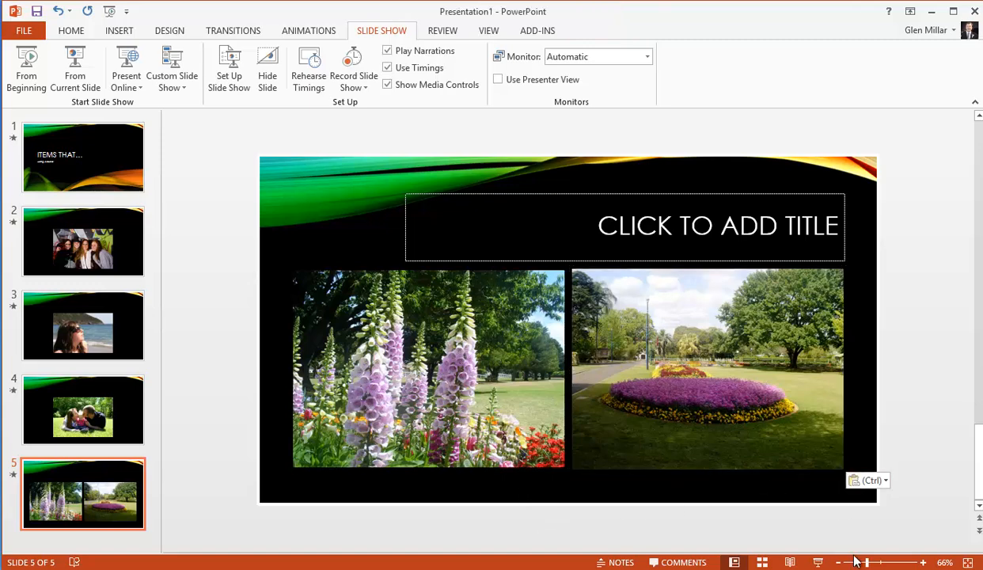
click(817, 562)
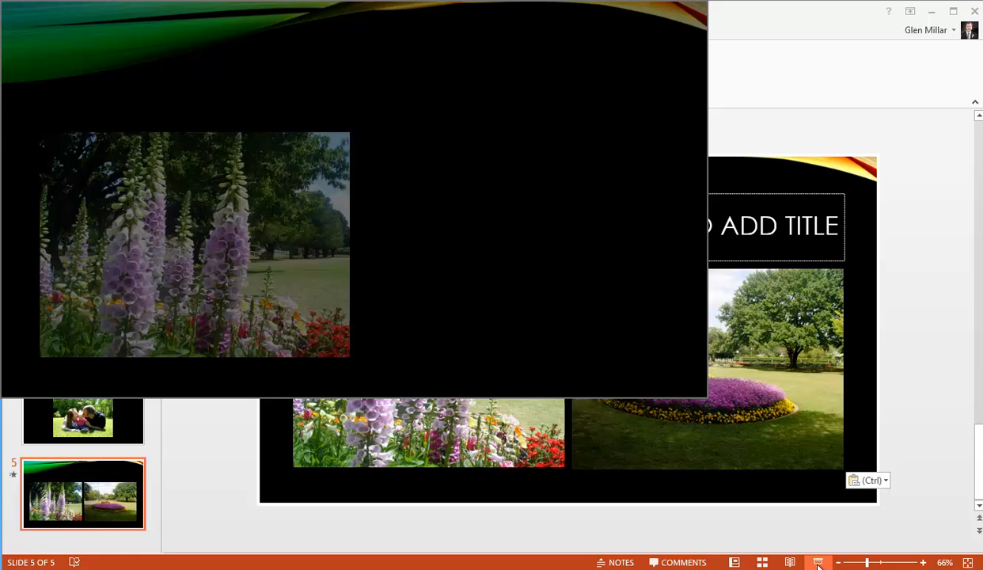